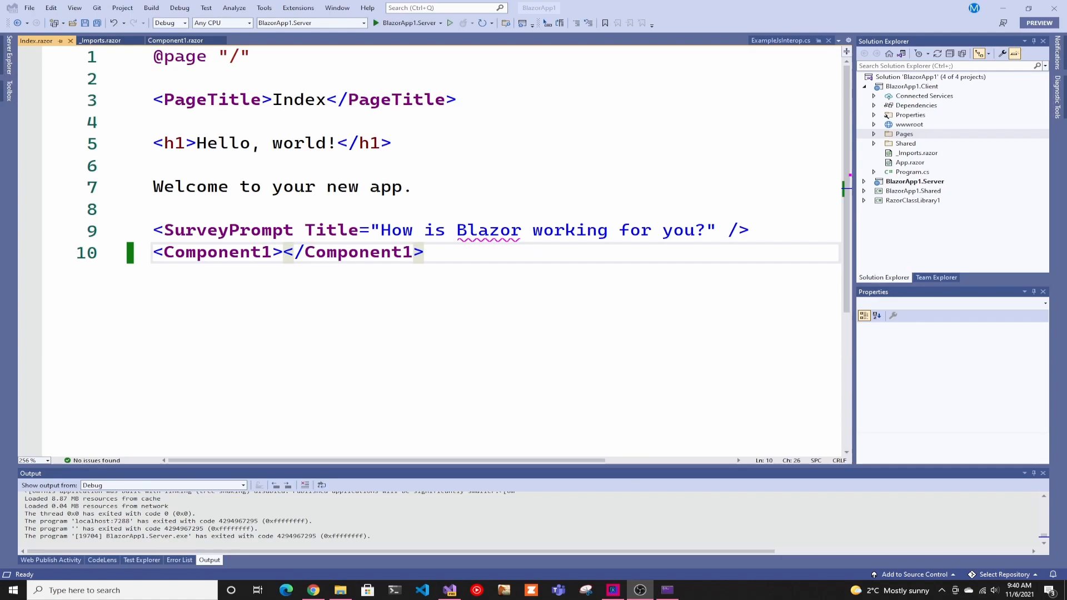
mouse_move(657, 475)
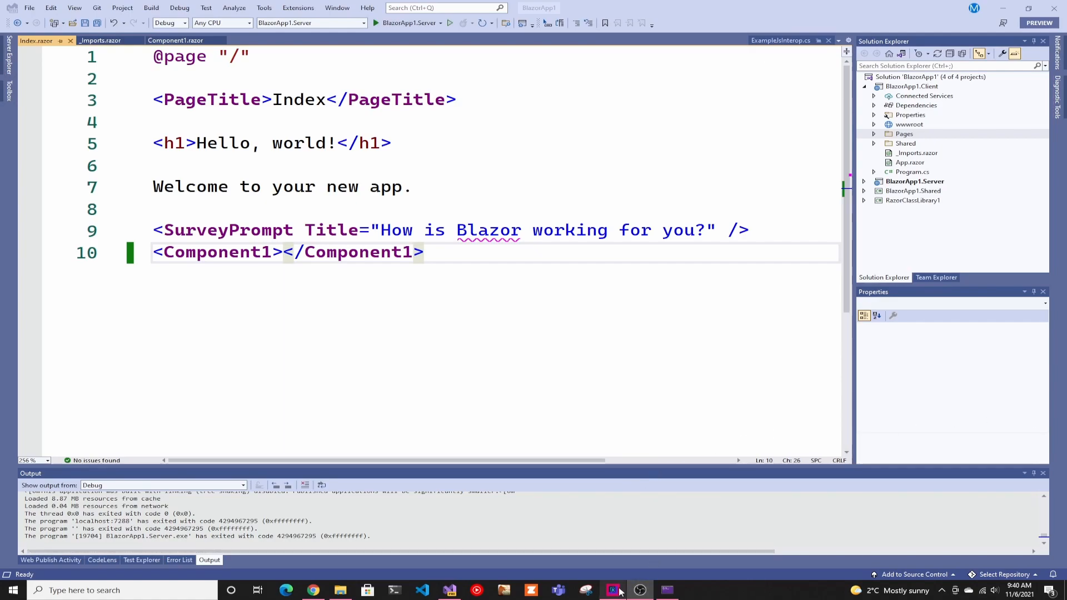
mouse_move(666, 587)
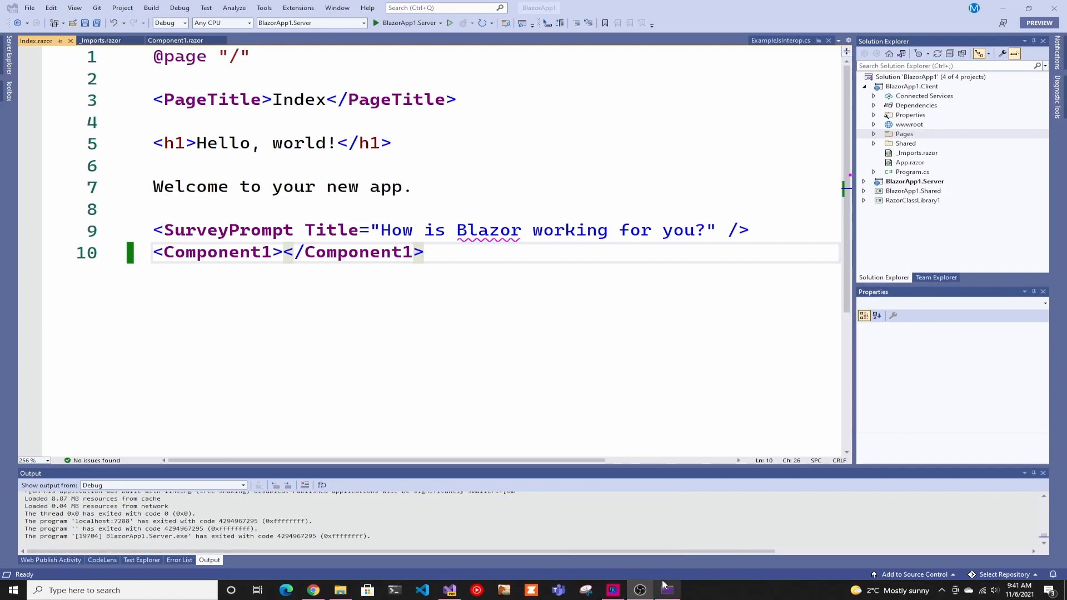
mouse_move(660, 590)
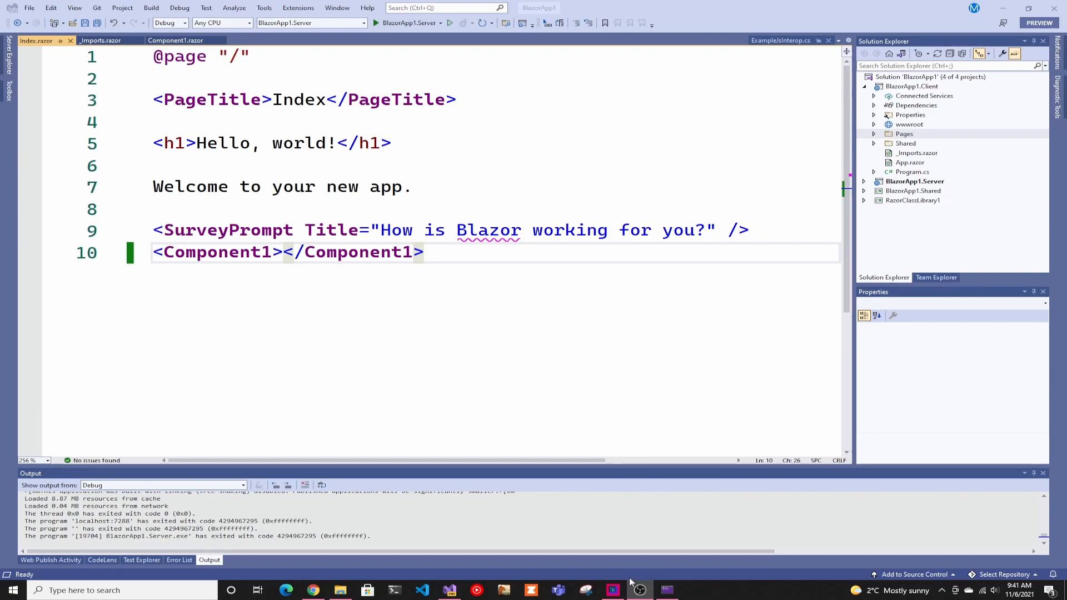
- Show EZSSH's Recent Requests page, scrolling to the Manually Approved table
left_click(625, 590)
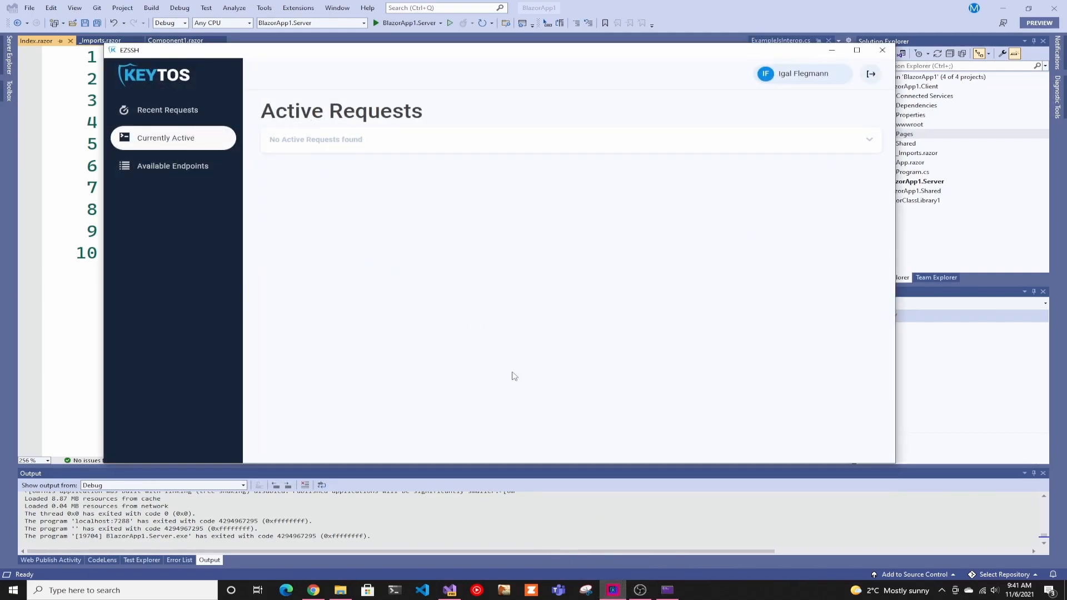
left_click(167, 109)
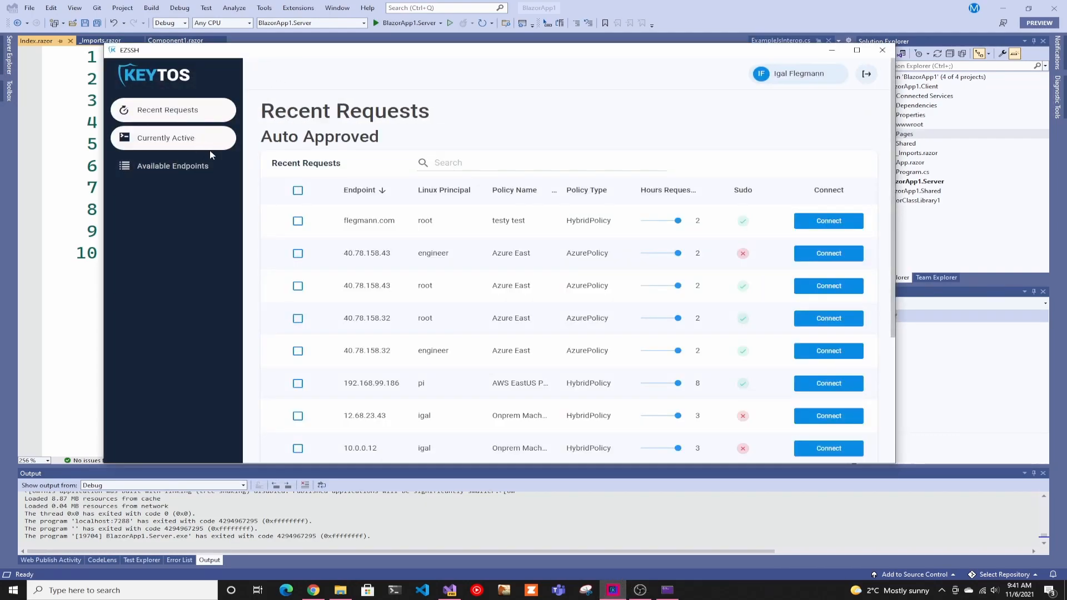
scroll("down", 3)
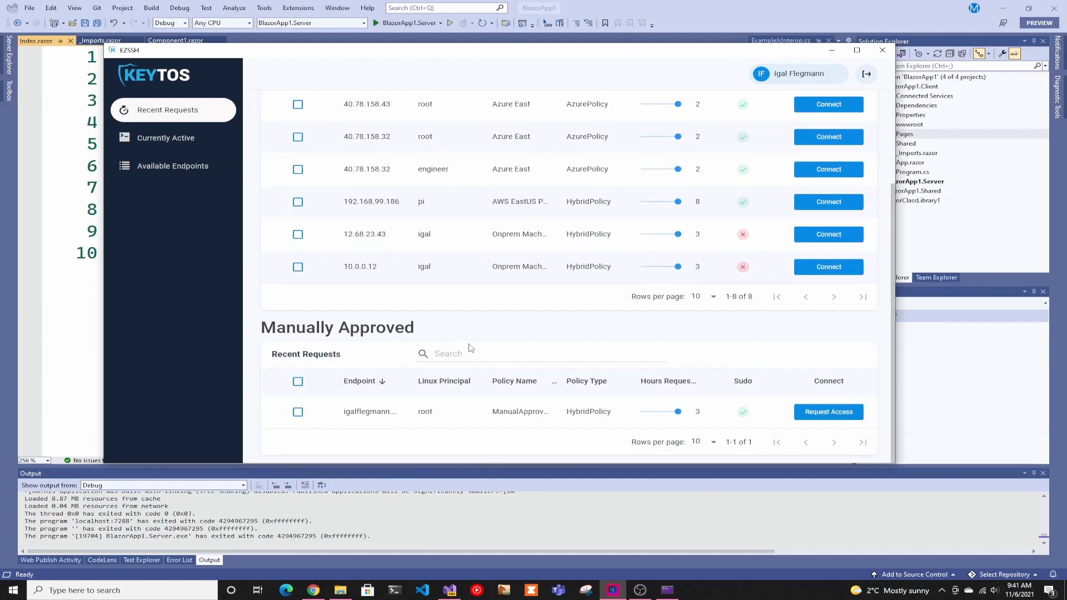
mouse_move(492, 311)
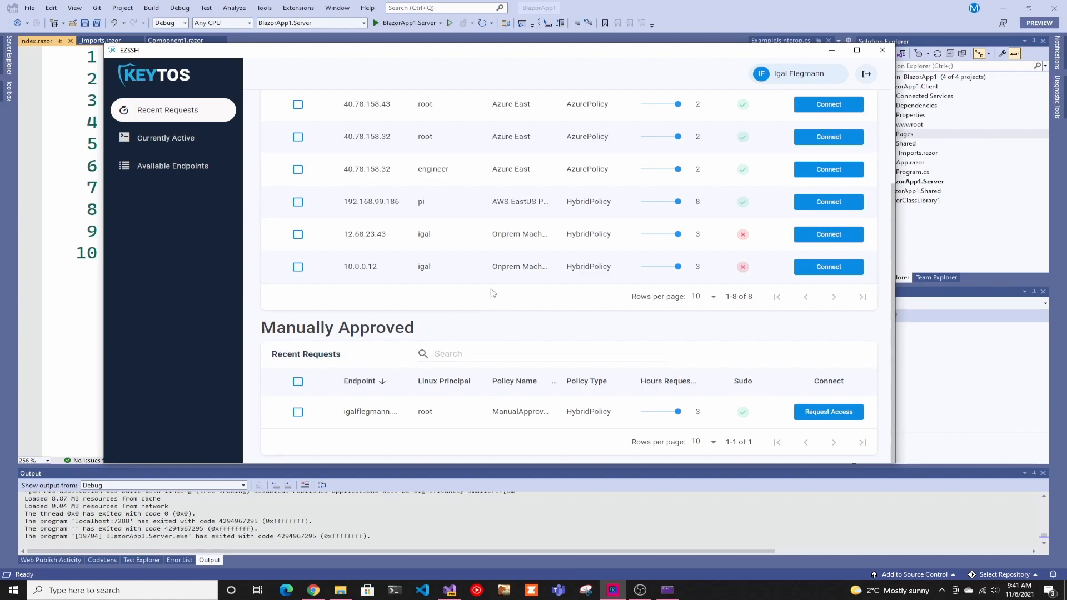
mouse_move(497, 291)
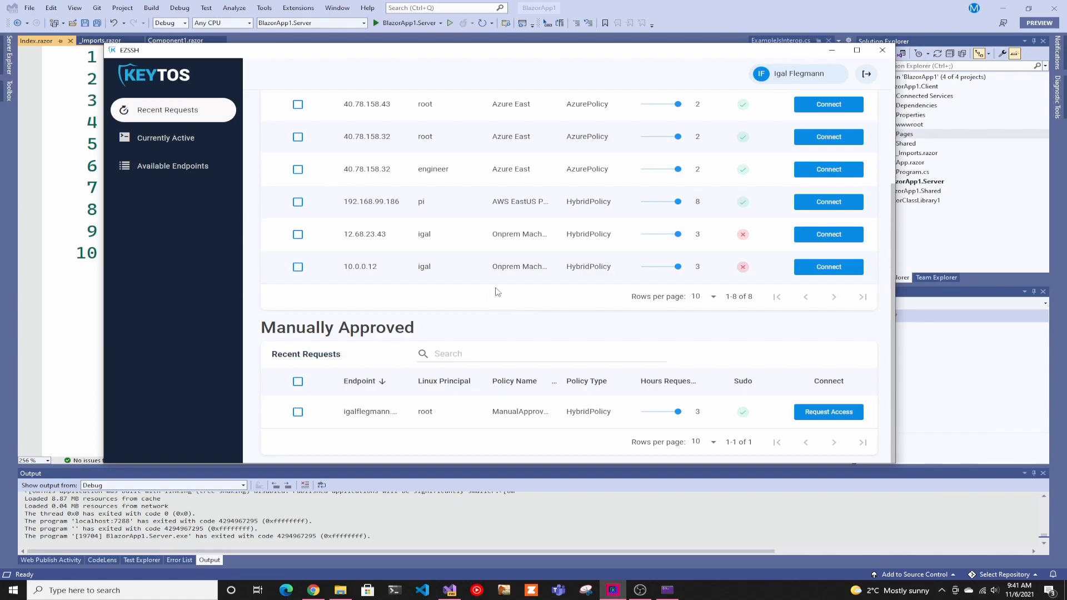
mouse_move(582, 201)
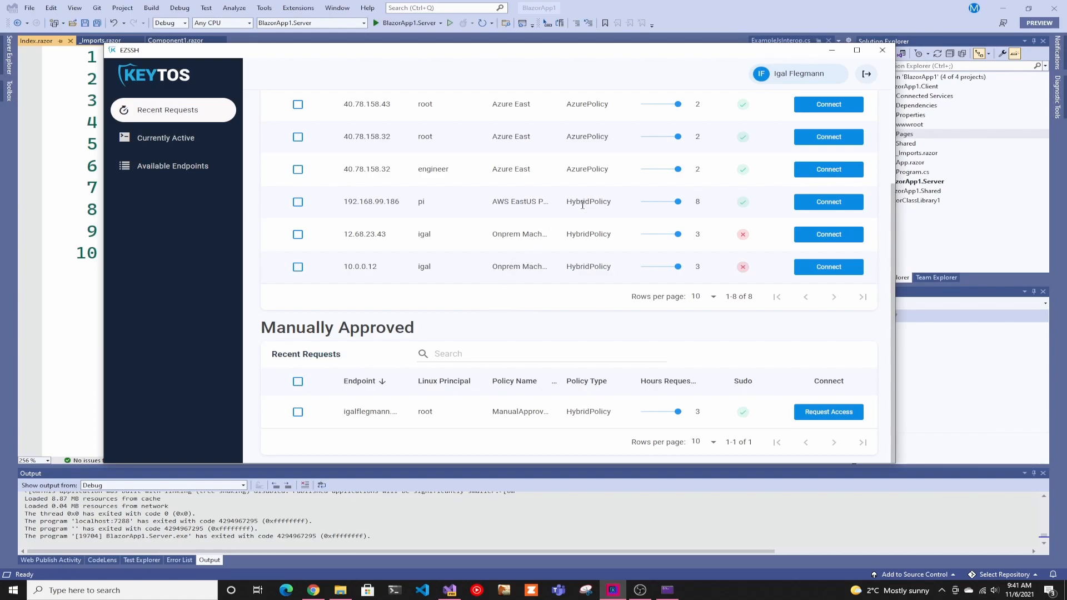
mouse_move(313, 591)
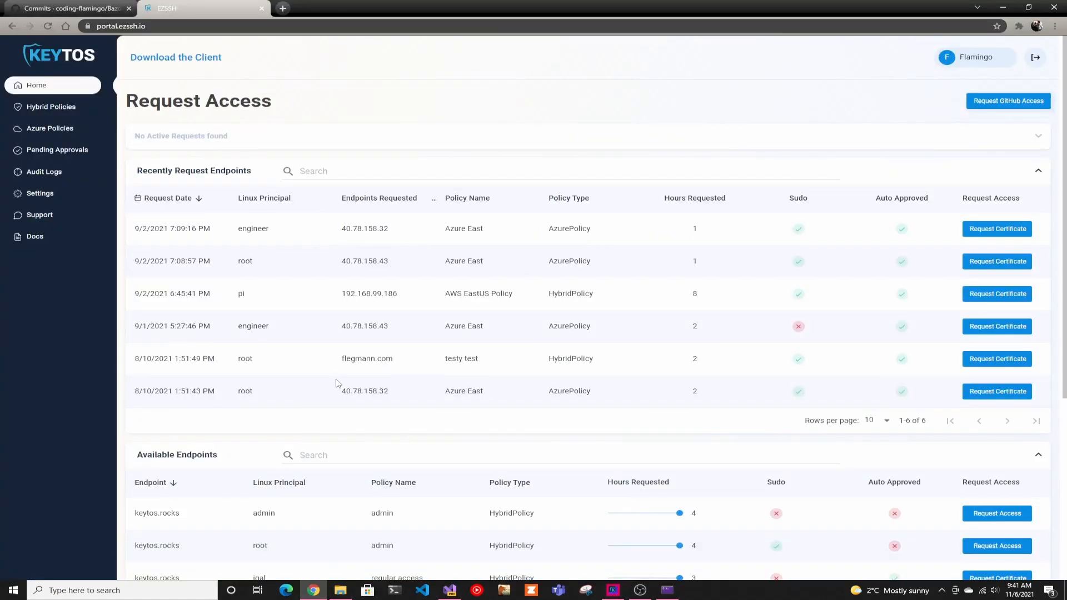
scroll("down", 3)
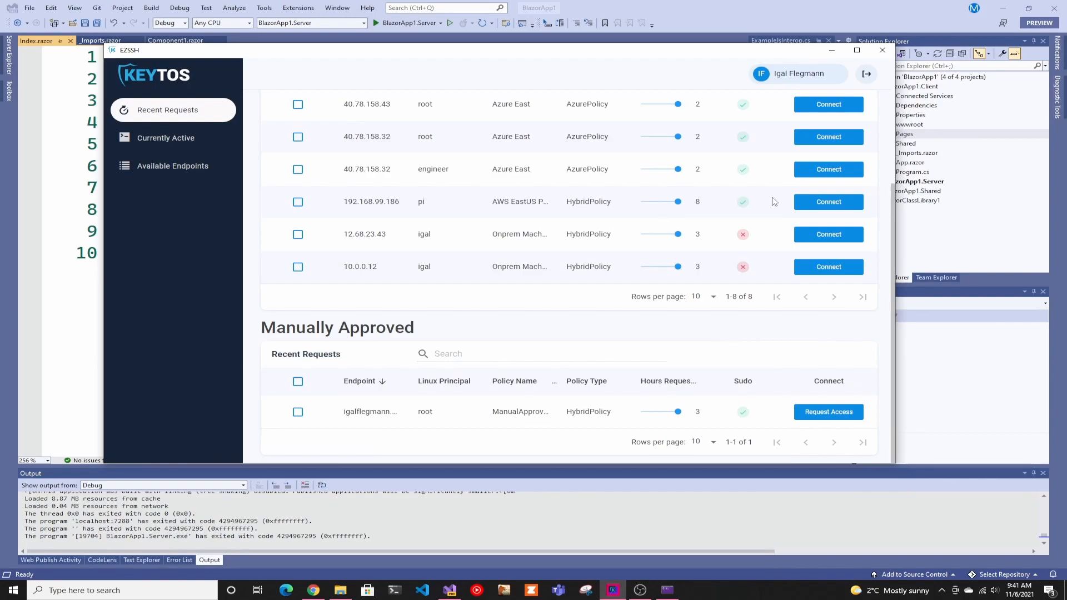
- Connect to 192.168.99.186 as pi and minimize the EZSSH window
left_click(828, 201)
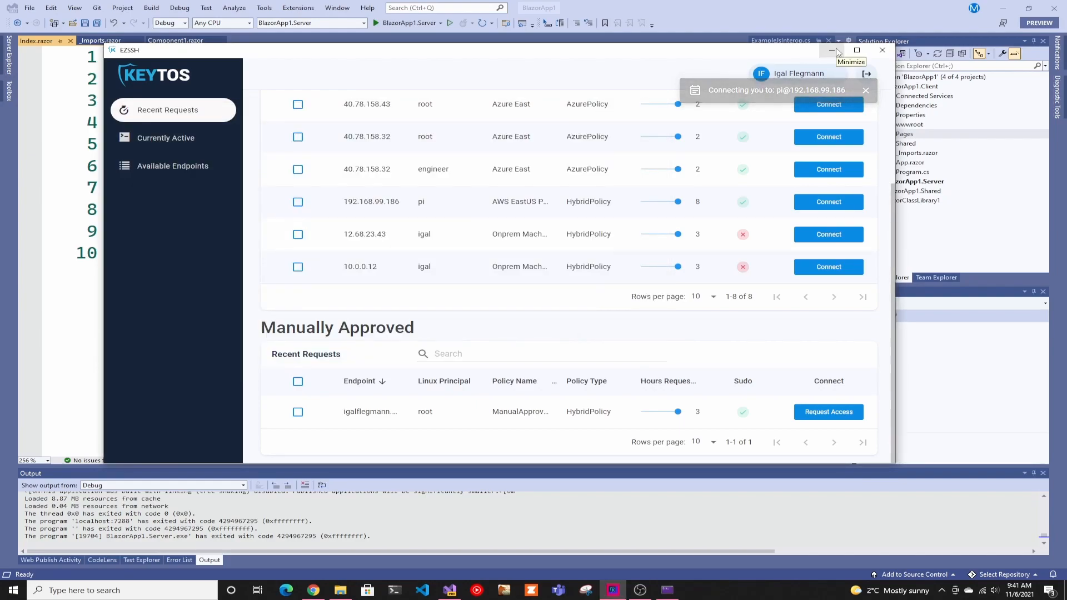
left_click(825, 50)
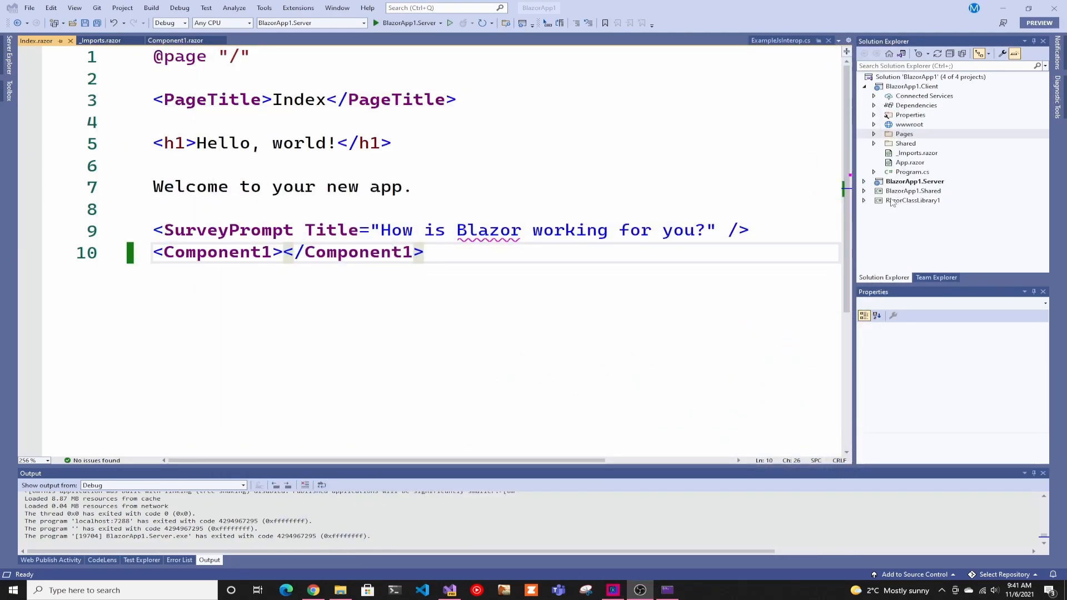
mouse_move(899, 200)
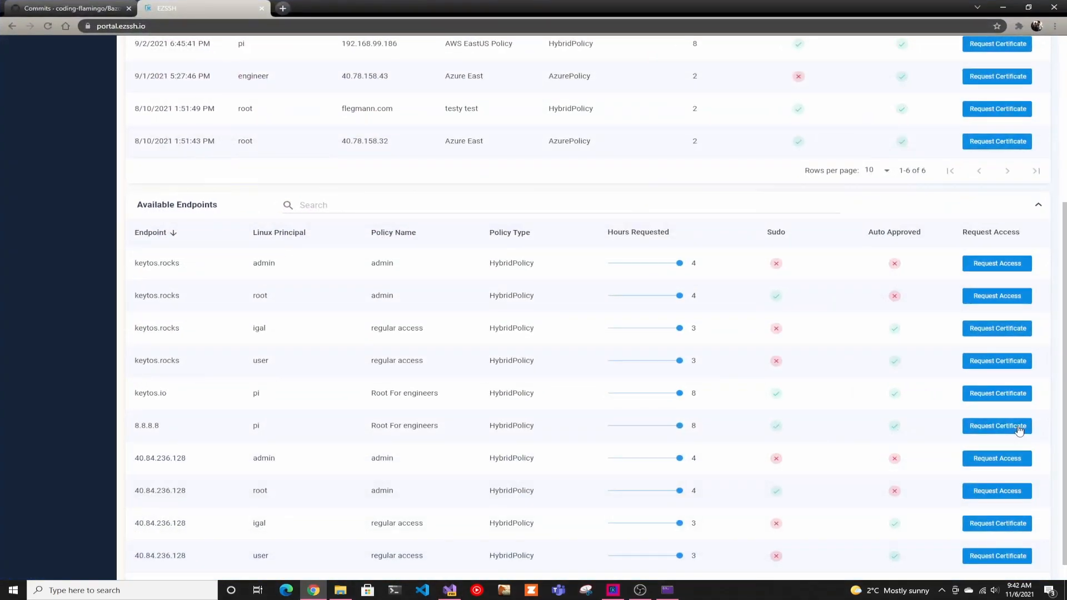
- View the BazorAndMaui commit history with the 'added razor library' commit
left_click(73, 9)
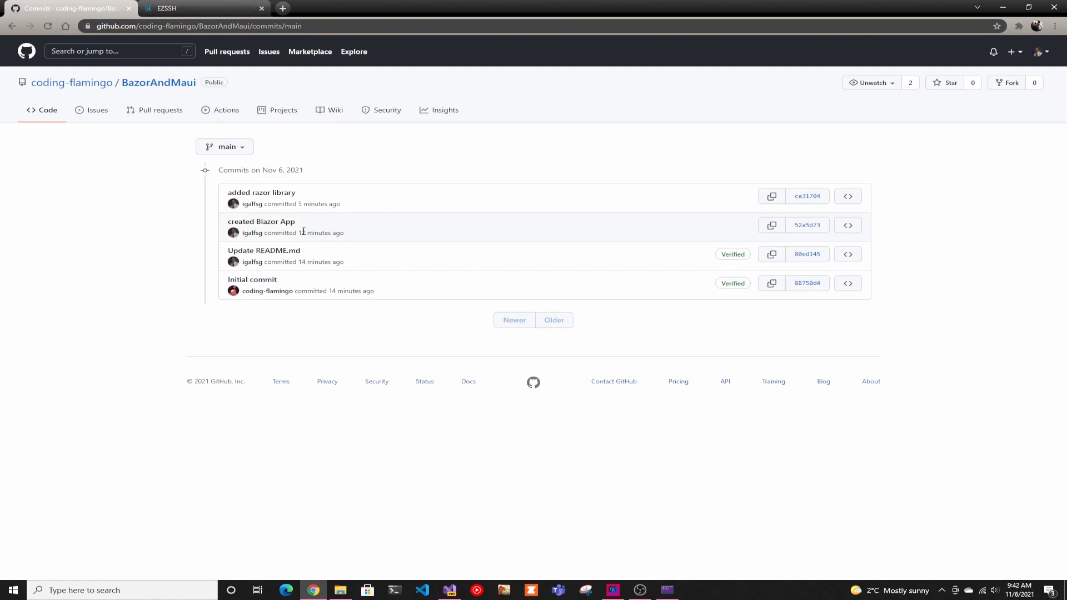
mouse_move(292, 254)
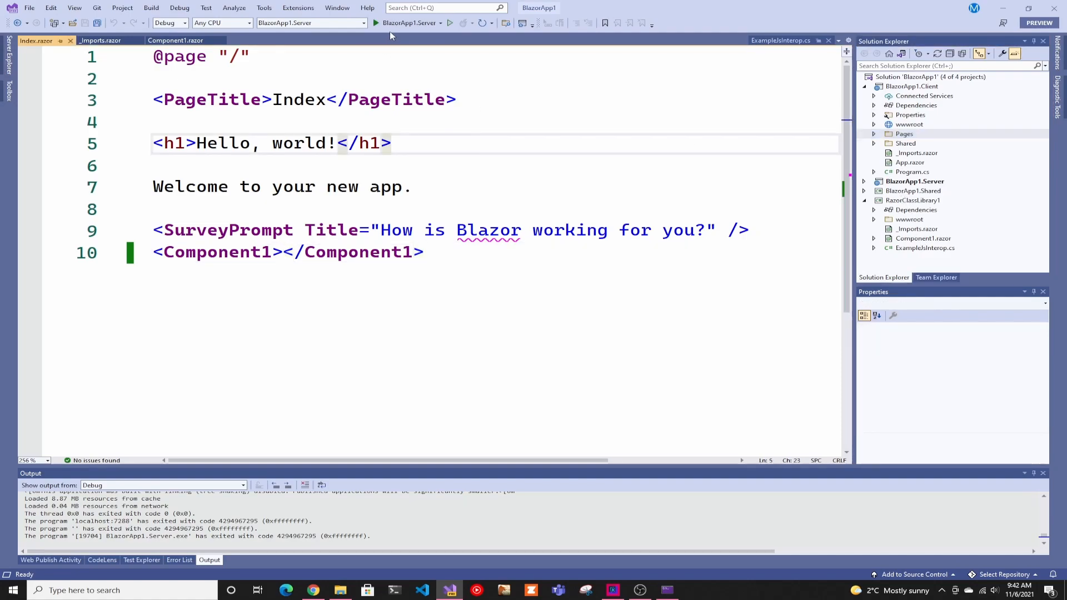
- Run BlazorApp1.Server to show RazorClassLibrary1's component beneath Hello, world!
left_click(378, 23)
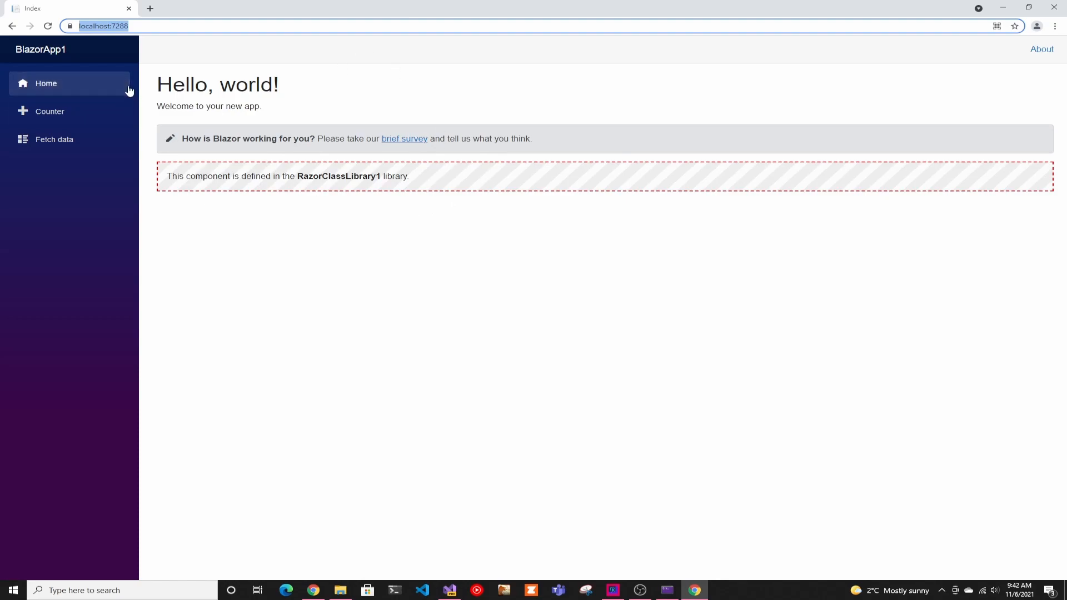
mouse_move(224, 229)
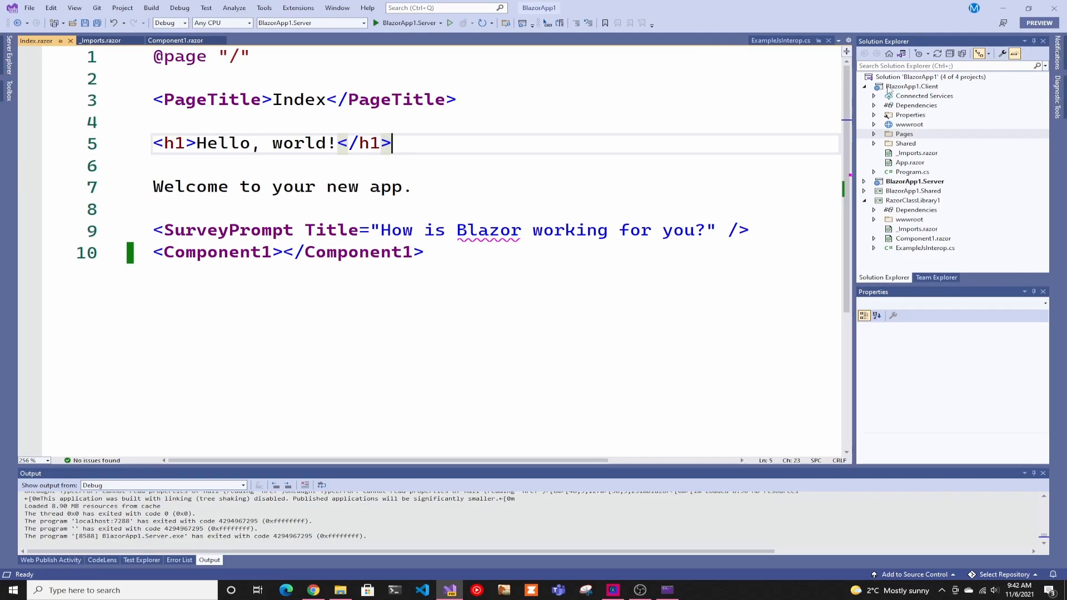
- Add a new .NET MAUI Blazor App project named MauiApp1 to the BlazorApp1 solution
left_click(914, 77)
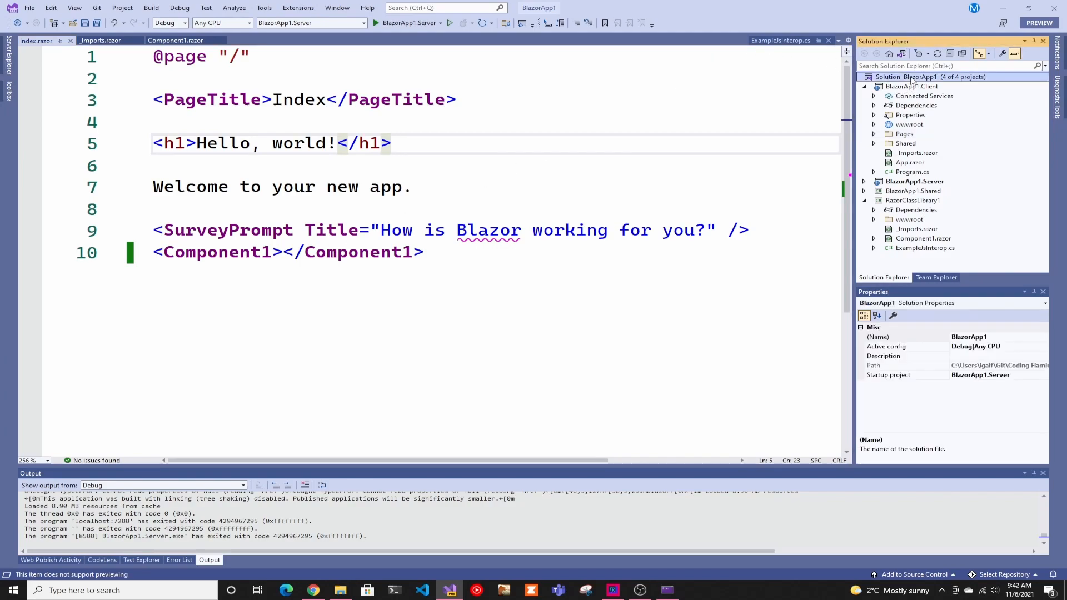
right_click(913, 77)
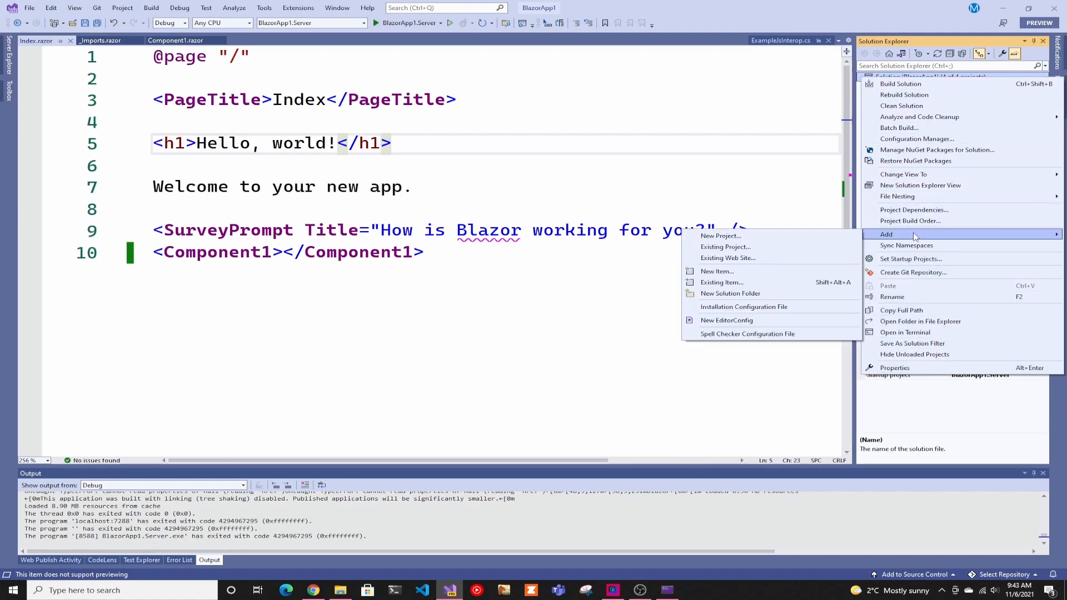
left_click(720, 235)
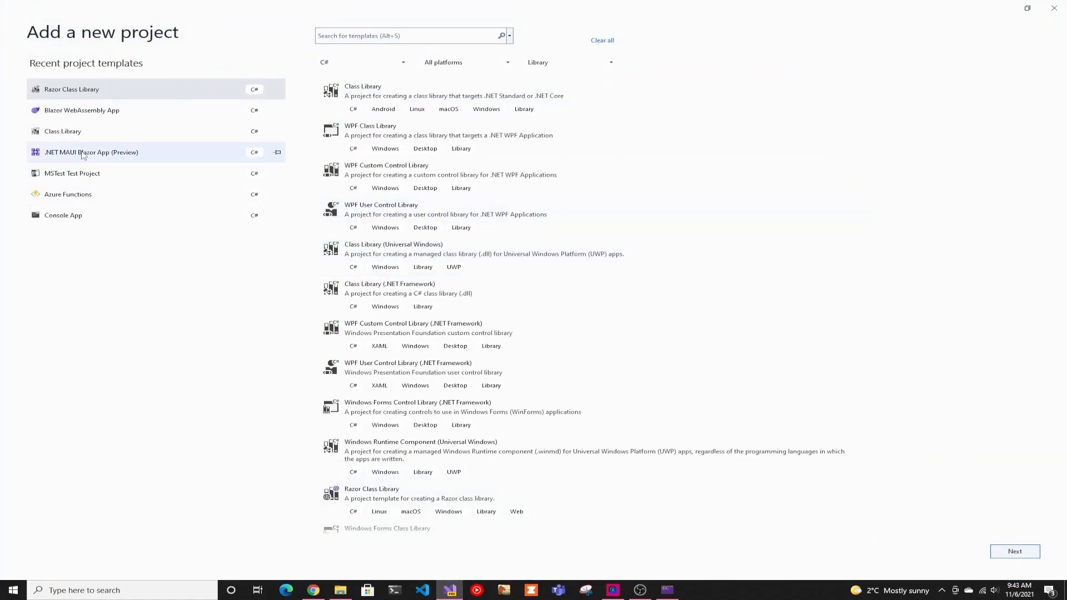
left_click(1014, 551)
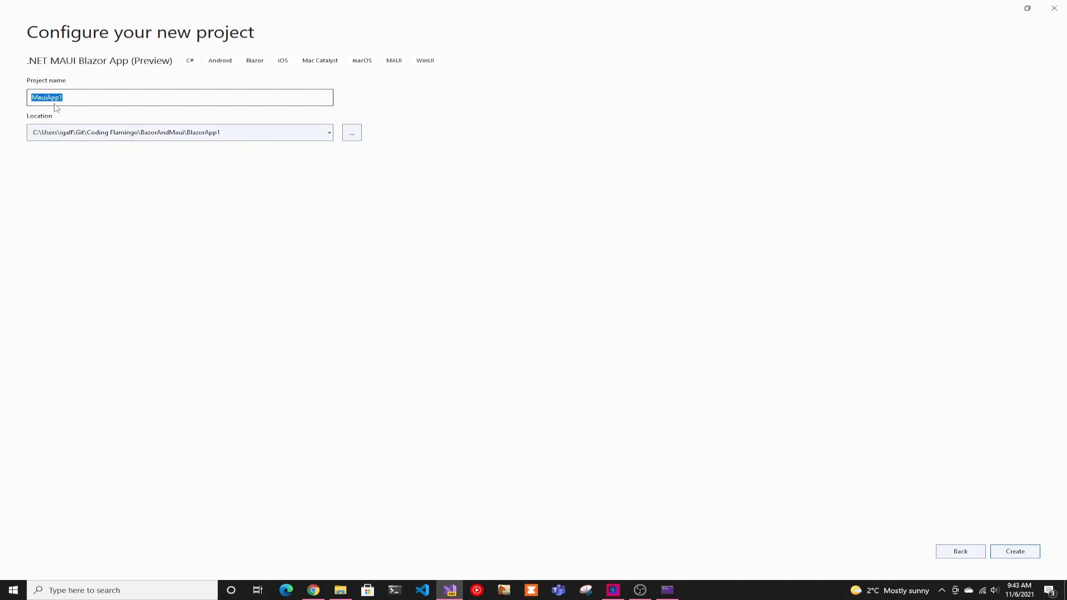
mouse_move(142, 113)
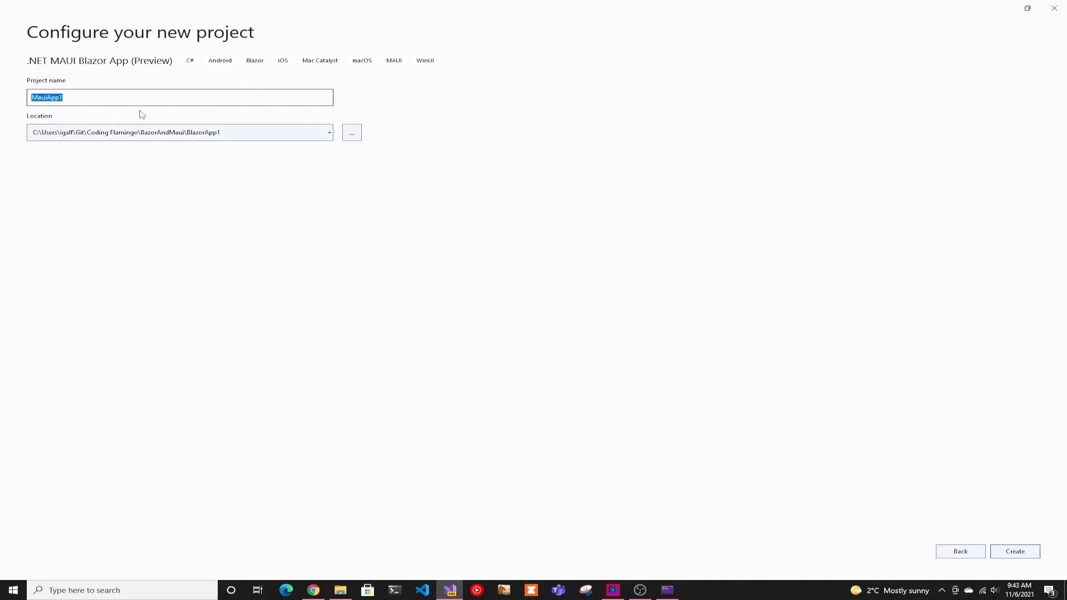
mouse_move(973, 558)
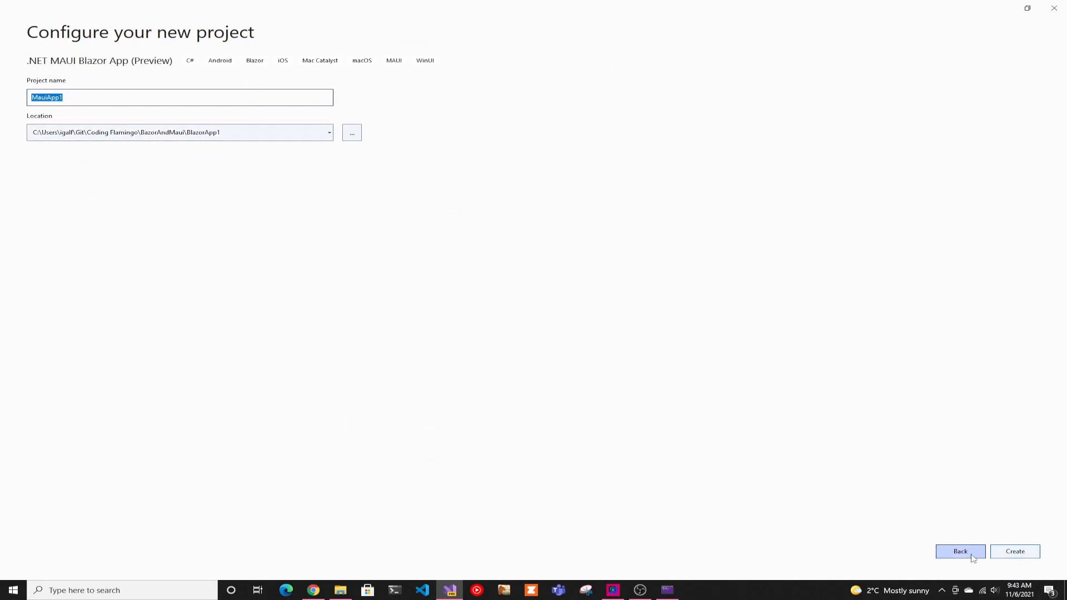
left_click(1015, 551)
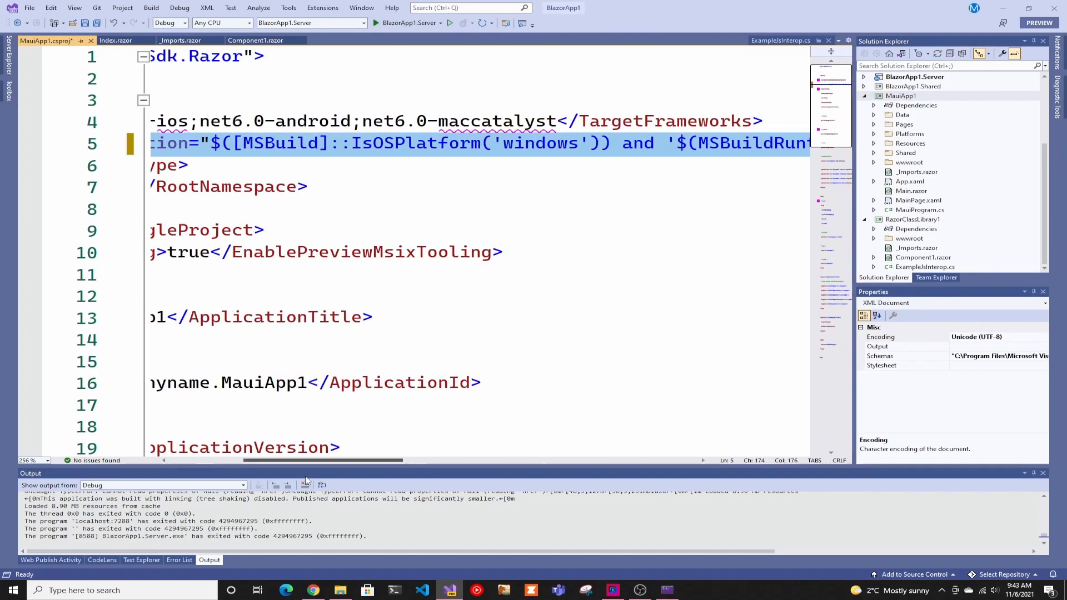
- Save MauiApp1.csproj with the Windows TargetFrameworks line uncommented
scroll("left", 3)
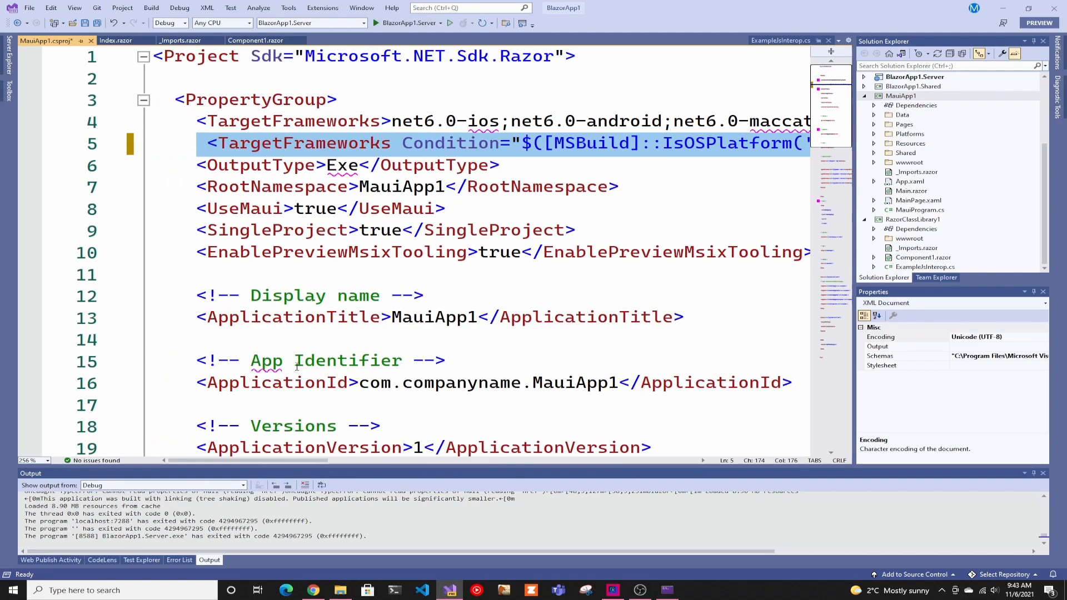
key("Ctrl+S")
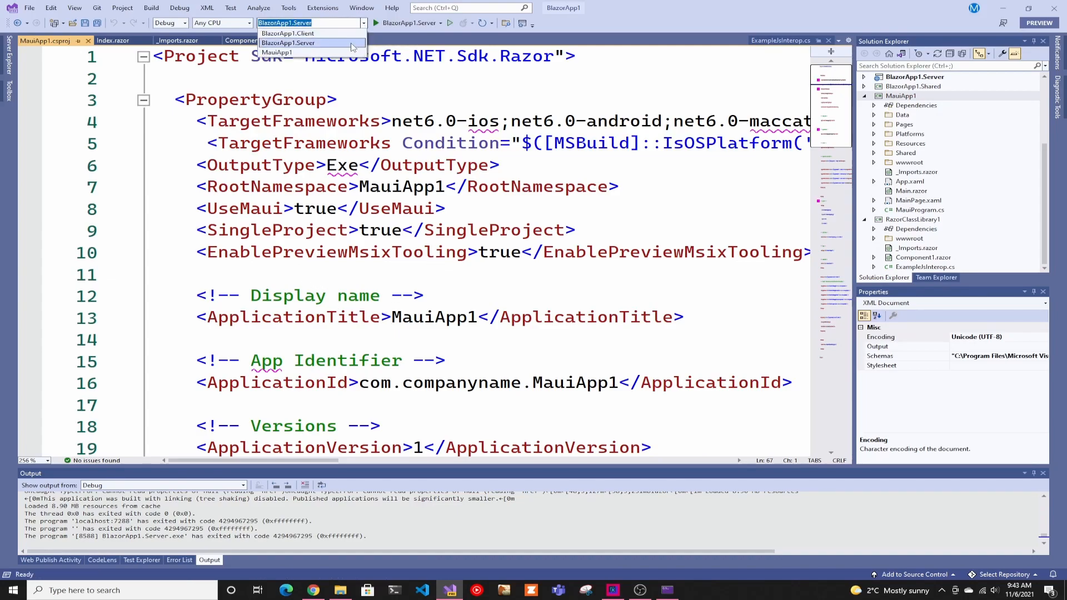
- Start MauiApp1 on Windows Machine and navigate to its Counter page
left_click(274, 51)
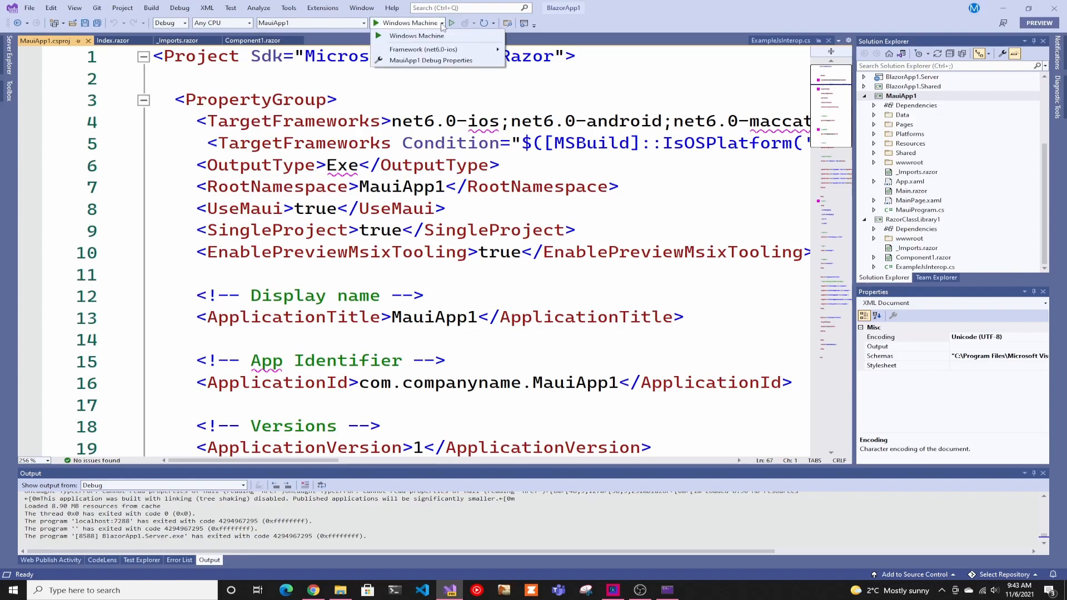
left_click(416, 35)
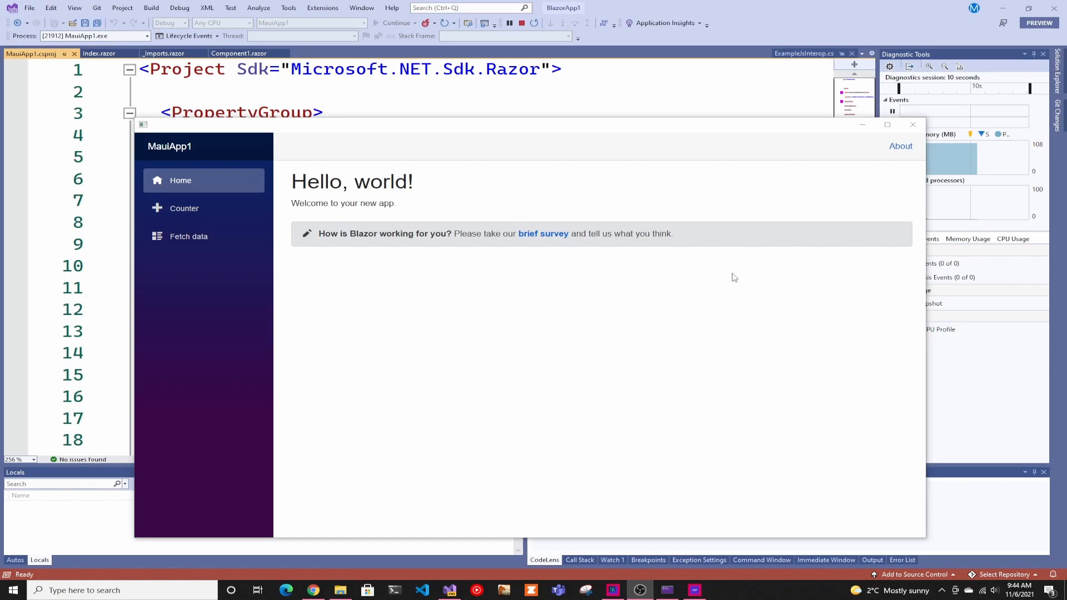
mouse_move(727, 286)
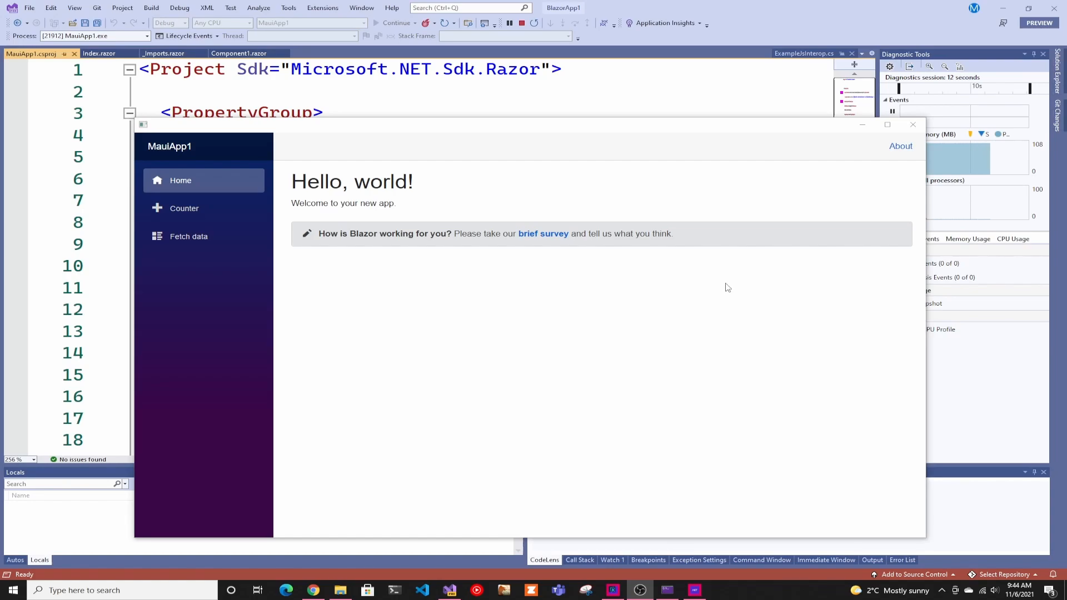
mouse_move(718, 306)
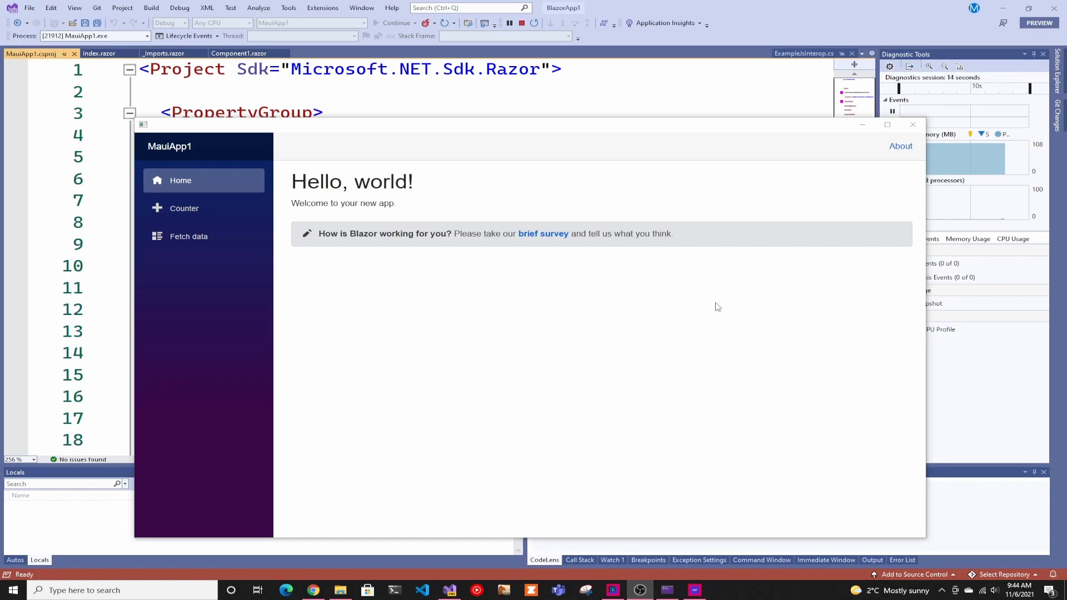
left_click(184, 209)
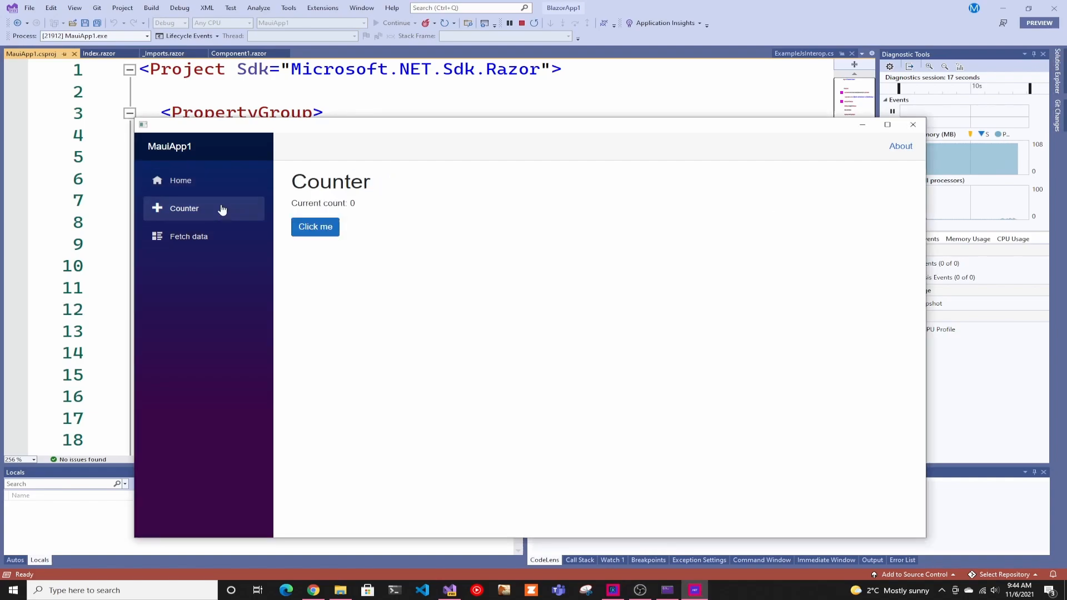
mouse_move(251, 234)
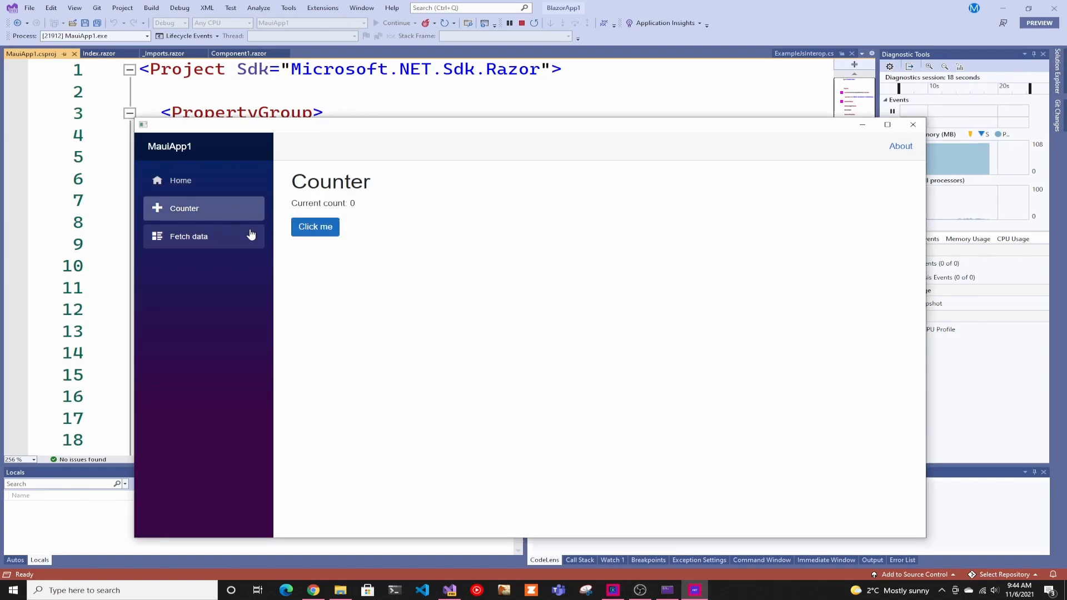
mouse_move(807, 167)
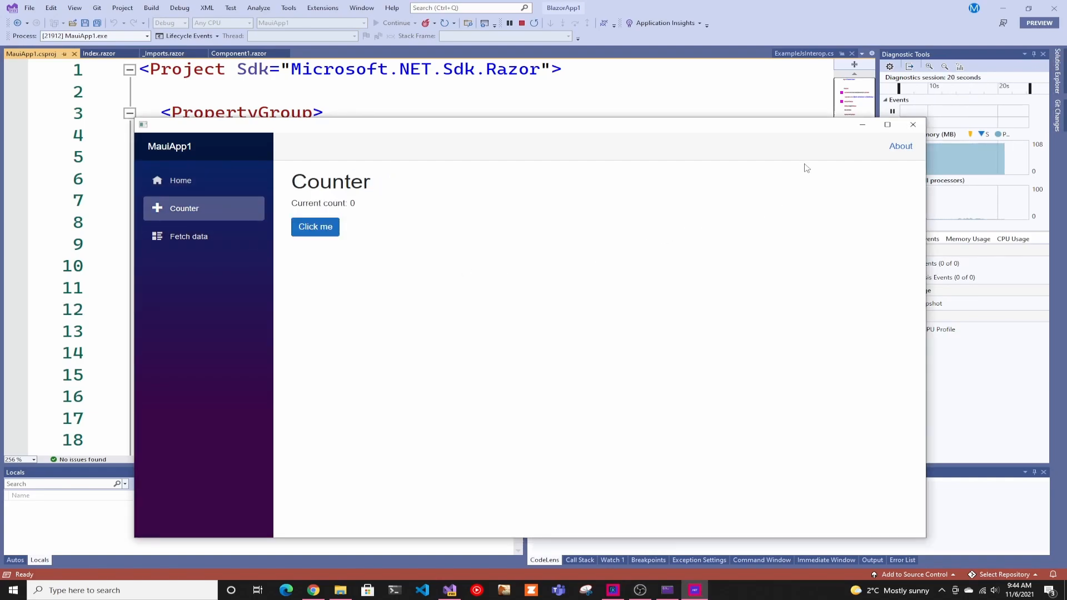
mouse_move(819, 177)
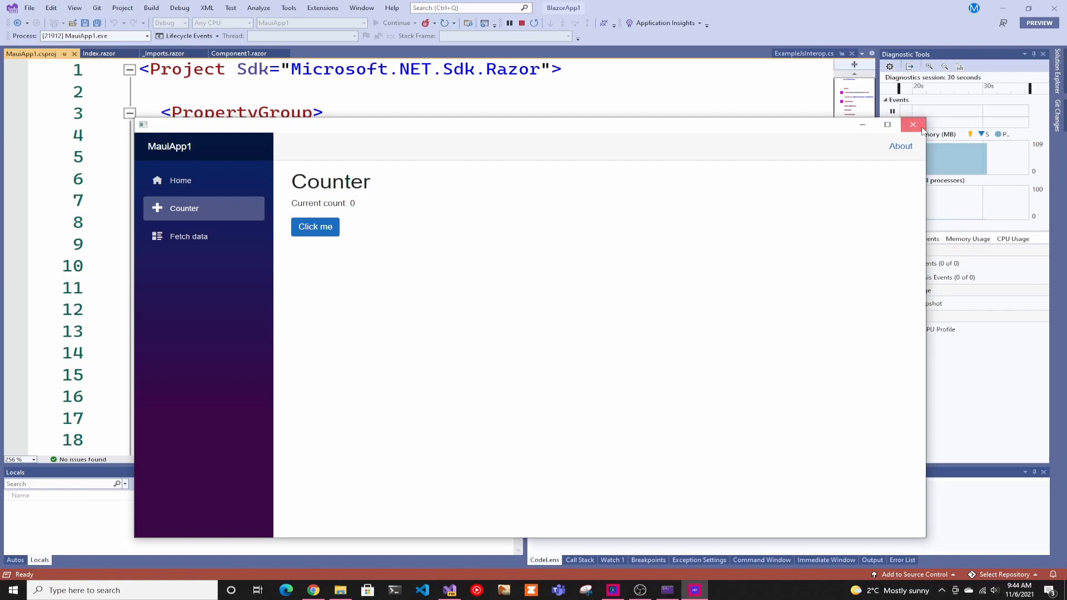
- Close the app and add a RazorClassLibrary1 project reference to MauiApp1
left_click(914, 124)
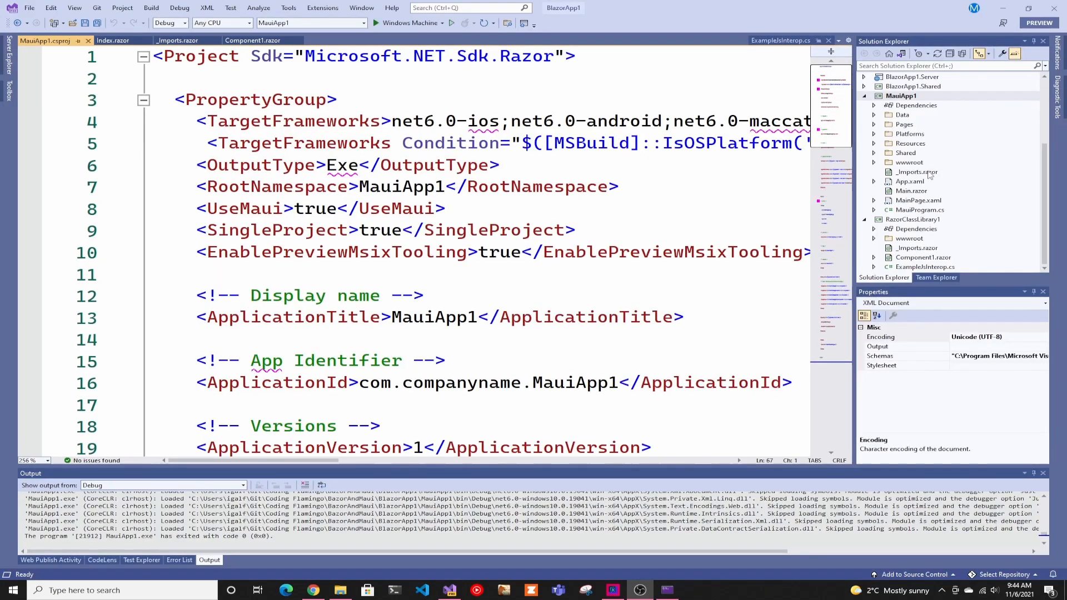
left_click(873, 104)
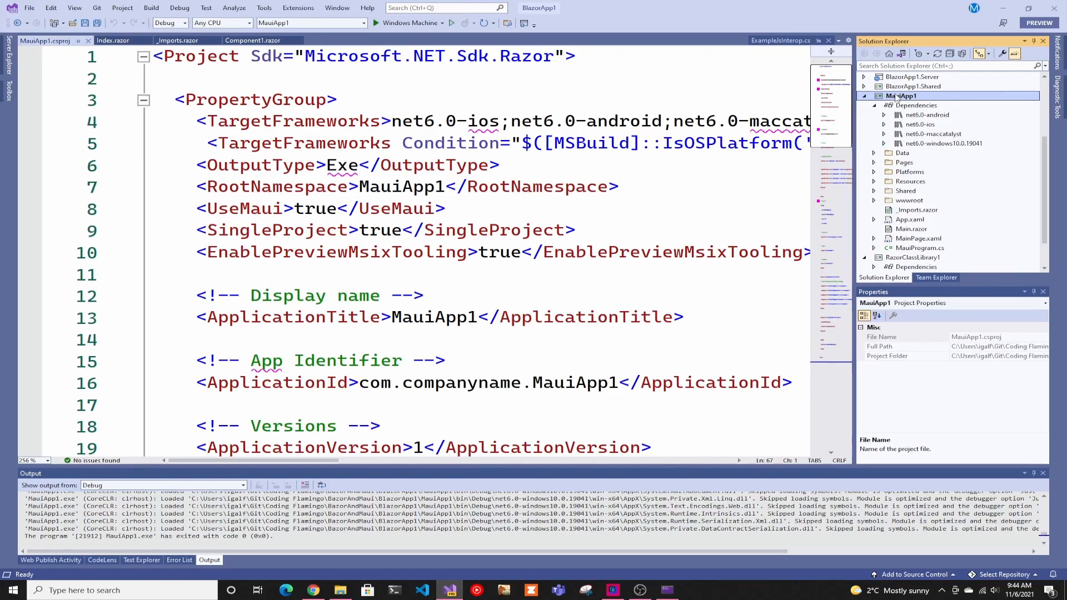
right_click(900, 95)
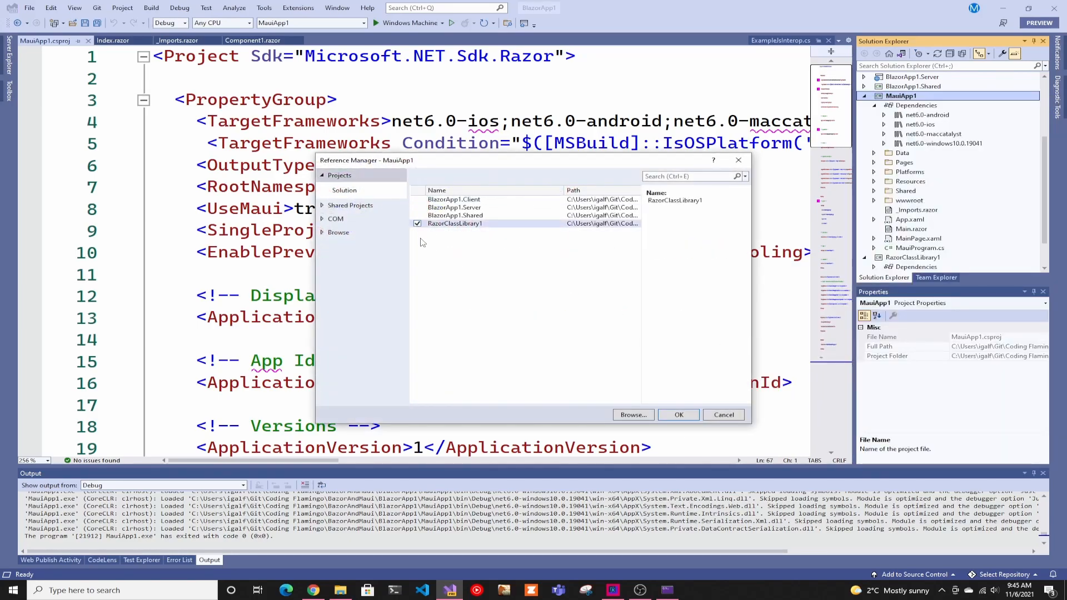
left_click(418, 223)
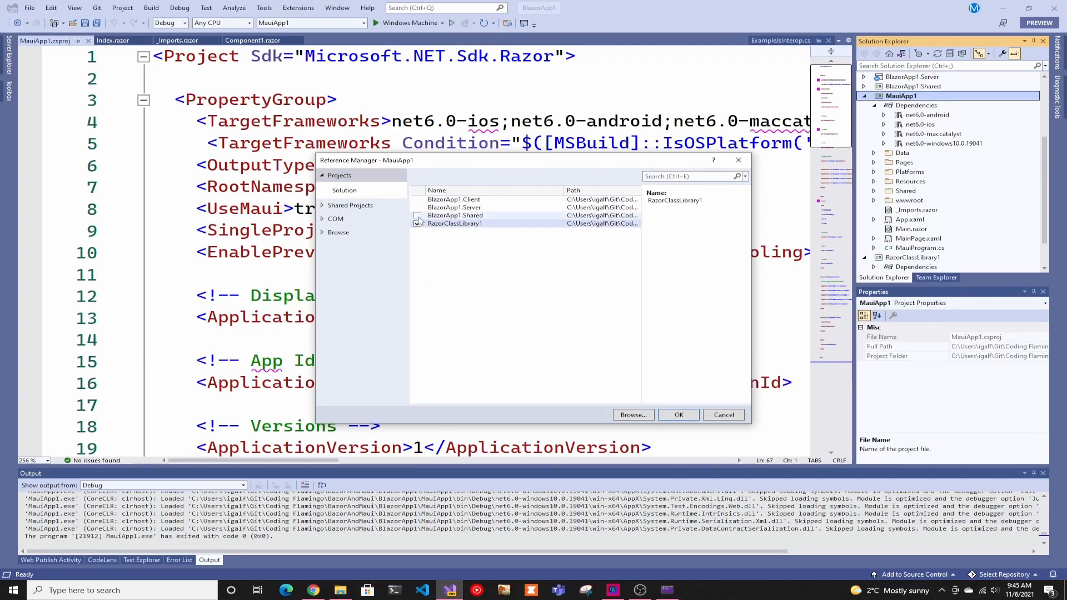
left_click(418, 224)
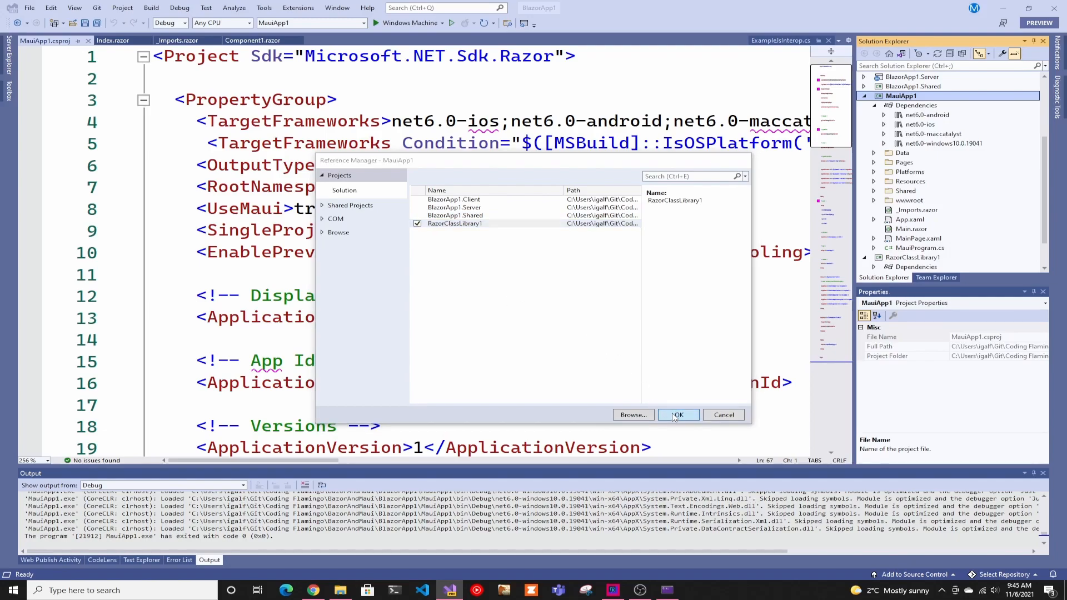
left_click(678, 414)
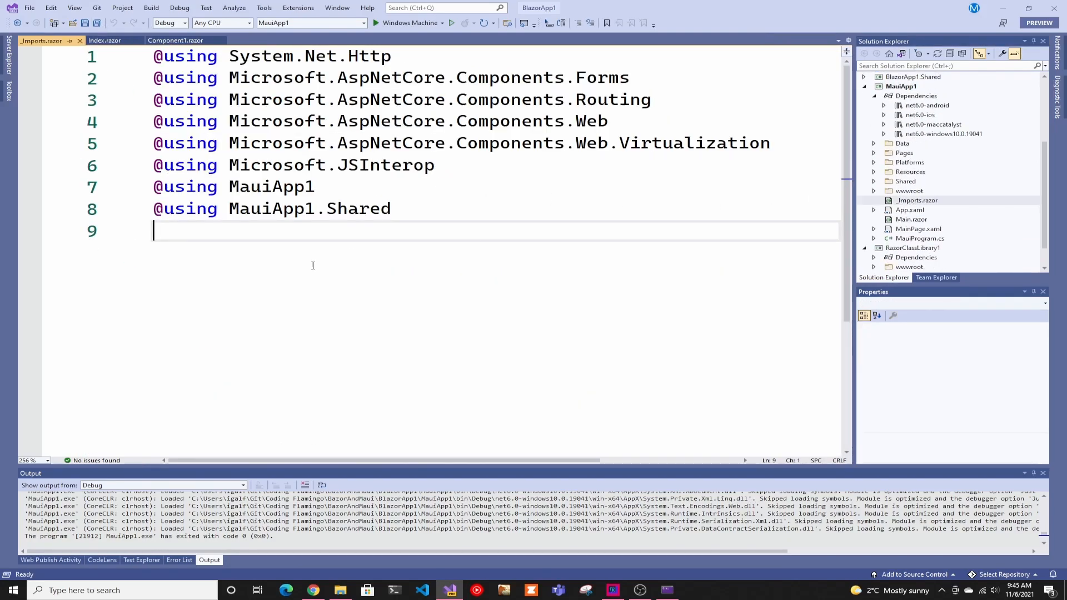
type("@using RazorClassLibrary1")
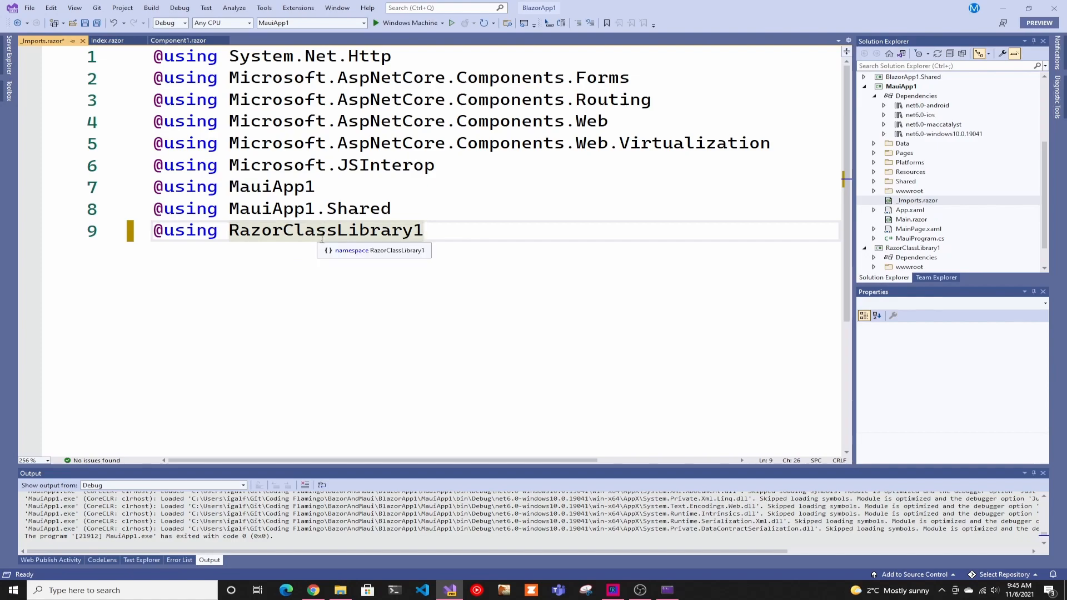
key("Ctrl+S")
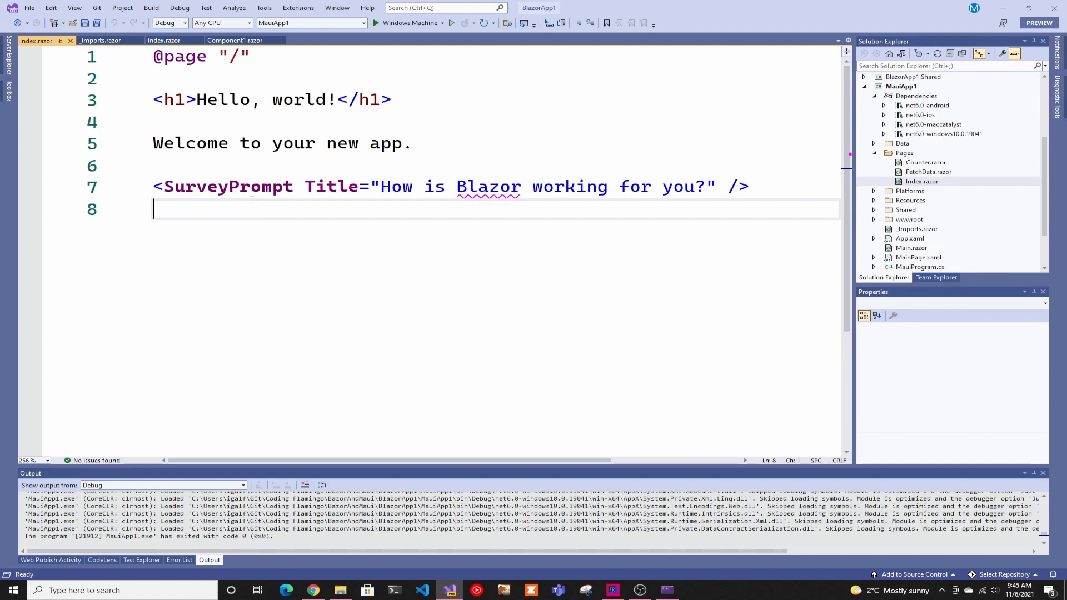
- Insert <Component1></Component1> in Index.razor and run MauiApp1 on Windows
type("<Component1></Component1>")
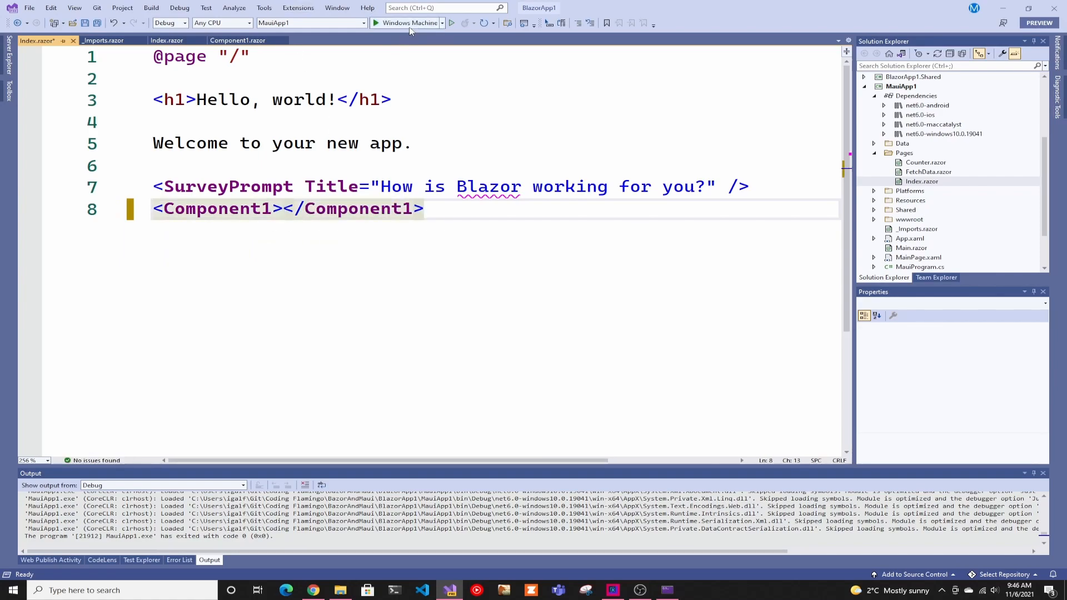
left_click(374, 22)
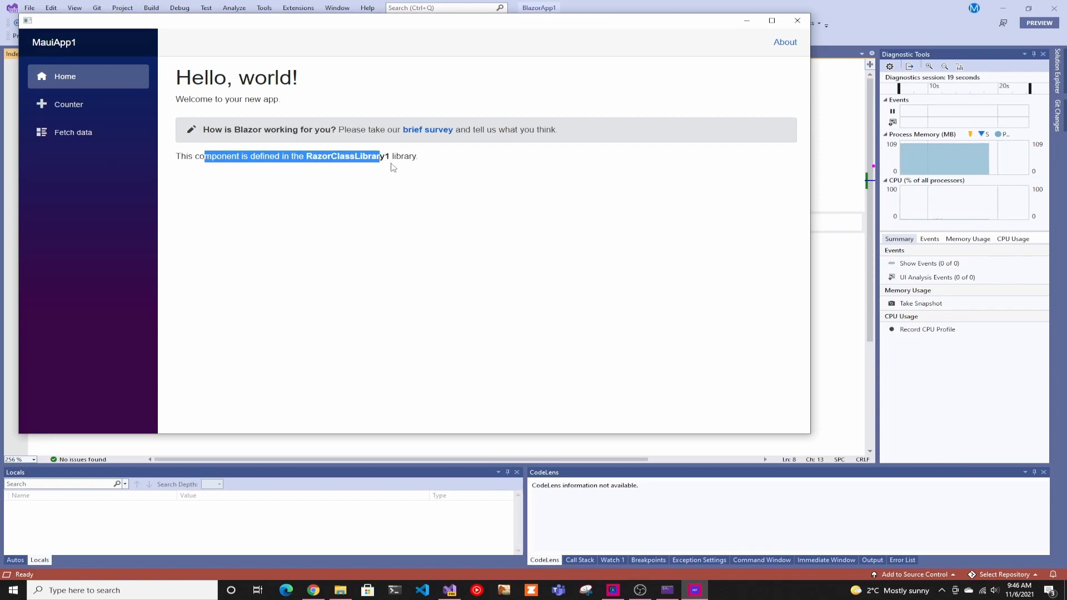
mouse_move(394, 170)
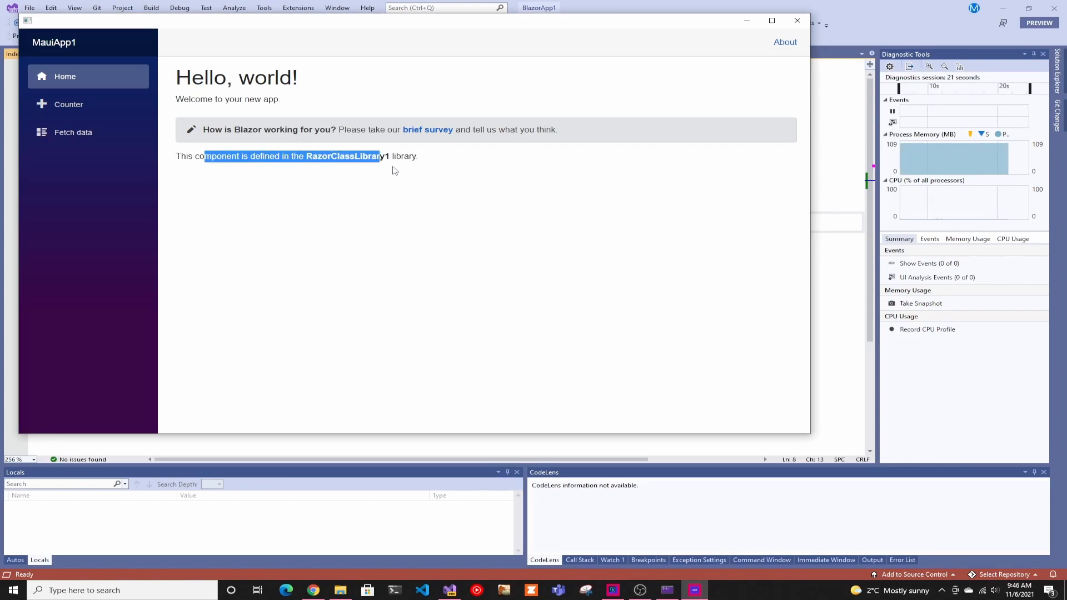